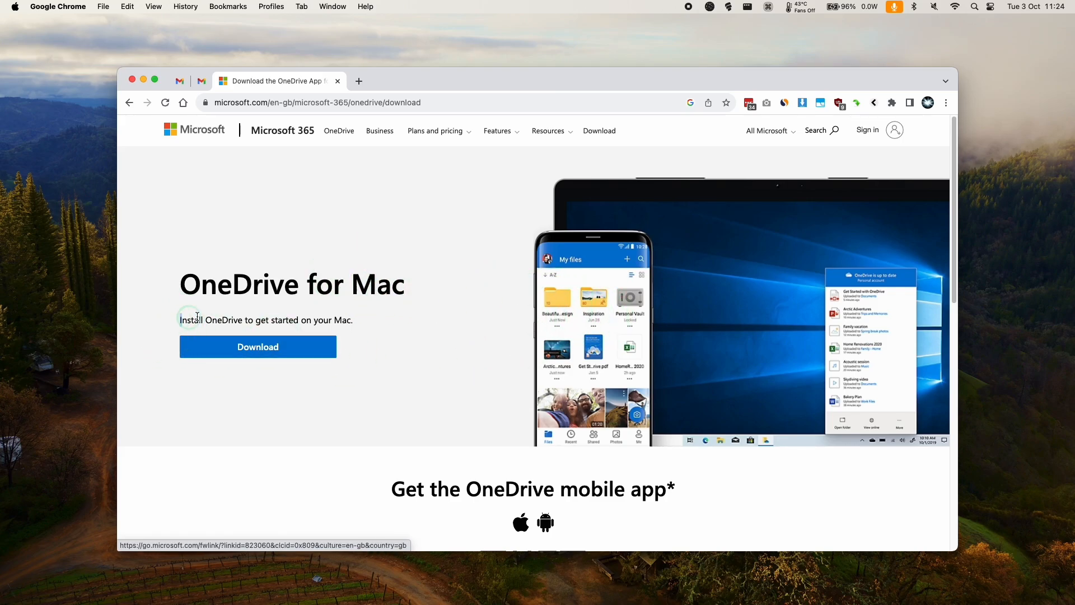
Download the OneDrive for Mac installer and save it into Downloads.
scroll(down, 3)
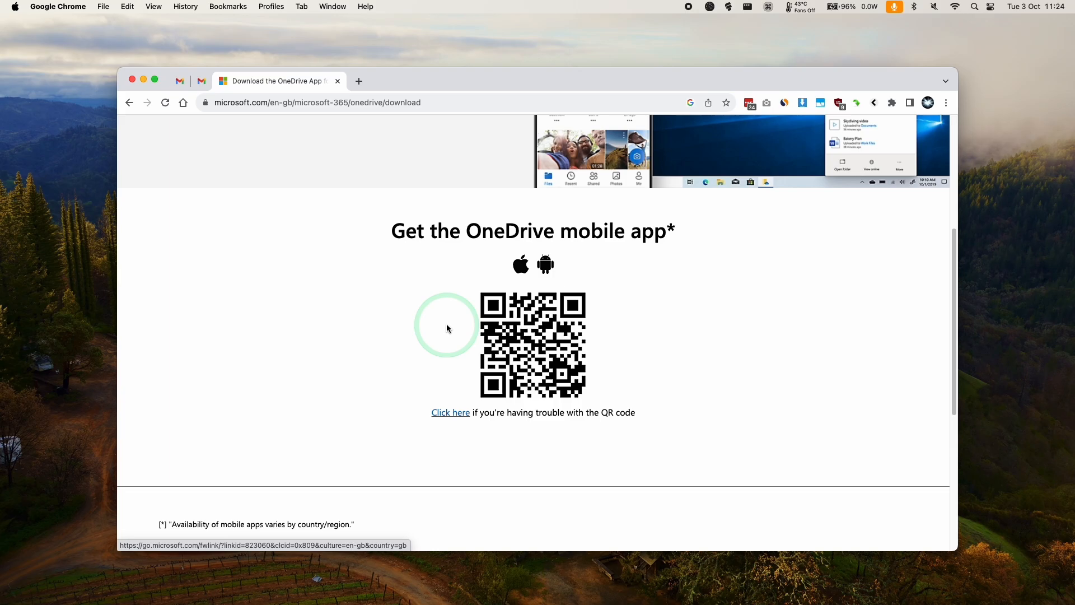
scroll(down, 3)
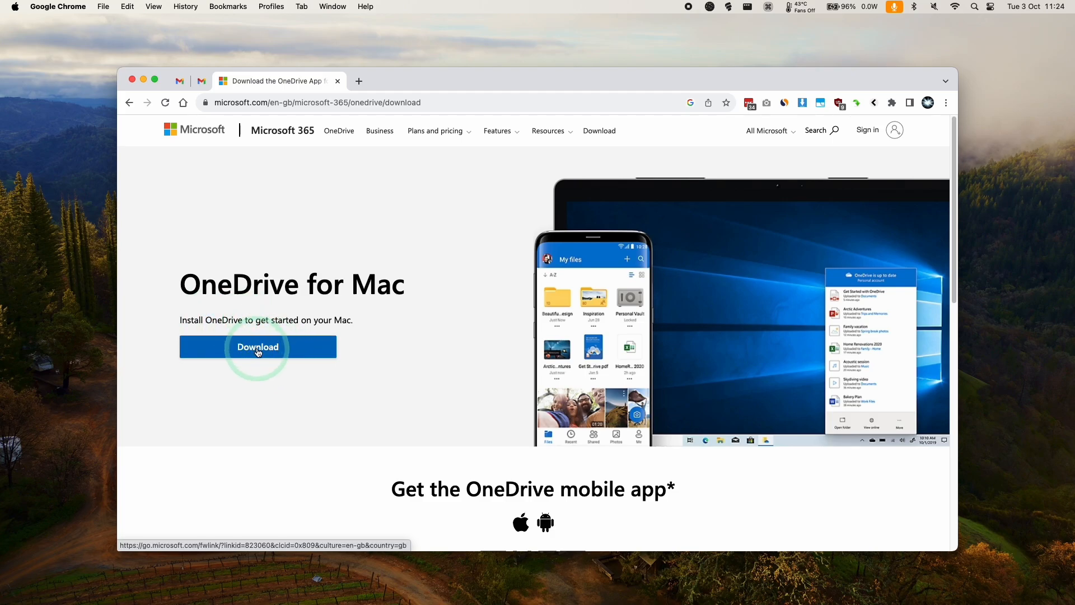
click(257, 346)
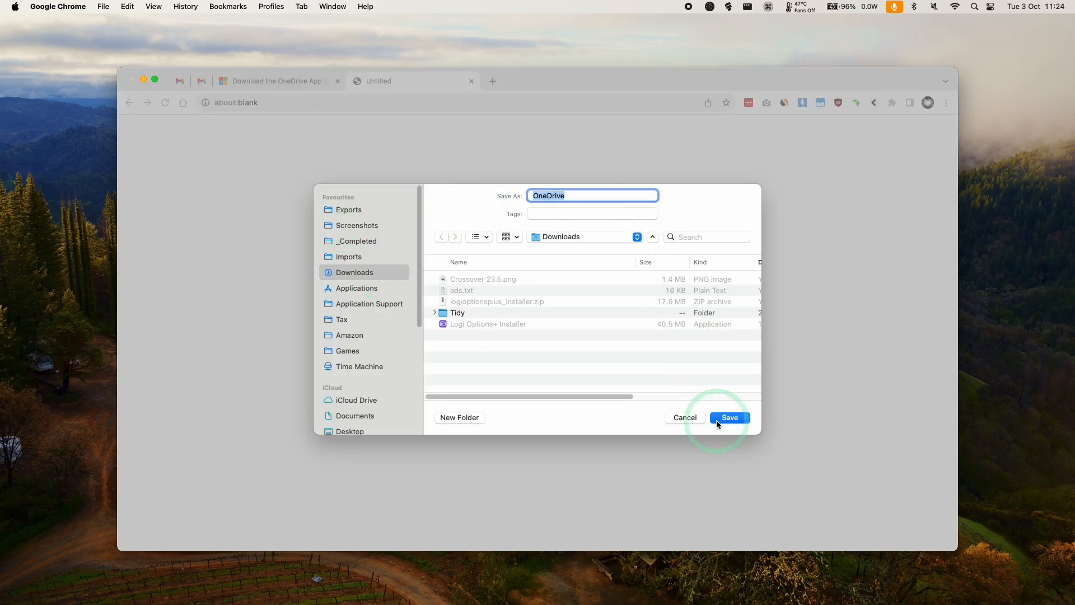
click(729, 418)
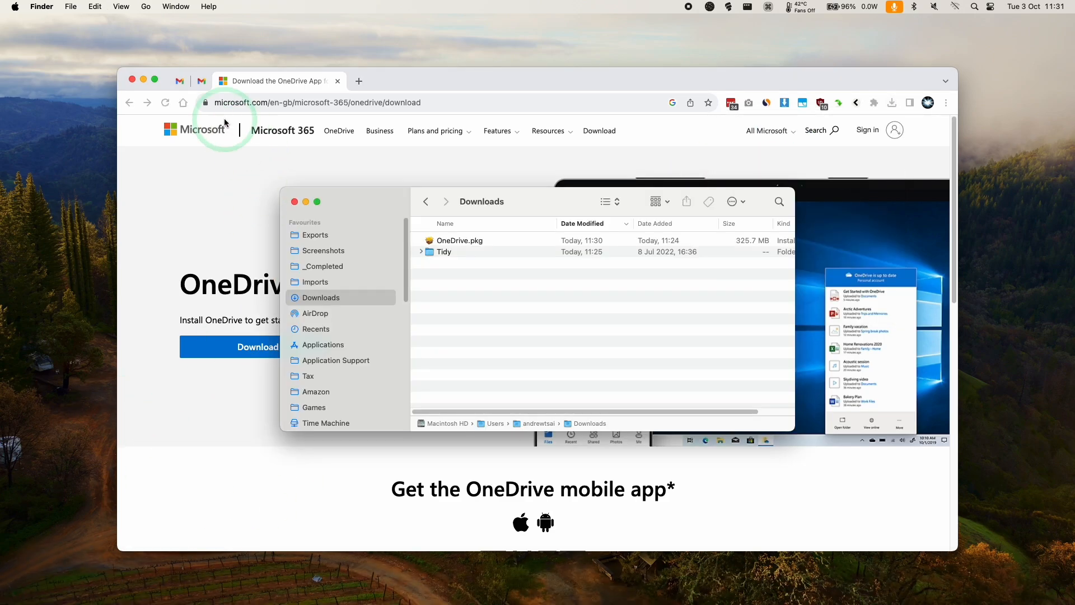
Open OneDrive.pkg from the Downloads folder to start the installer.
click(328, 296)
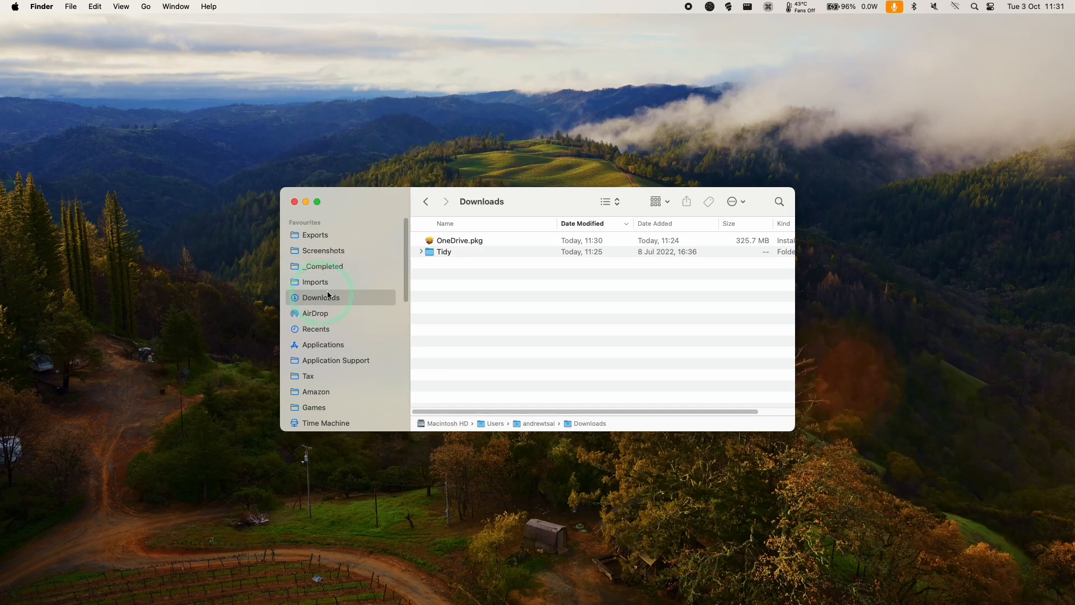
click(459, 240)
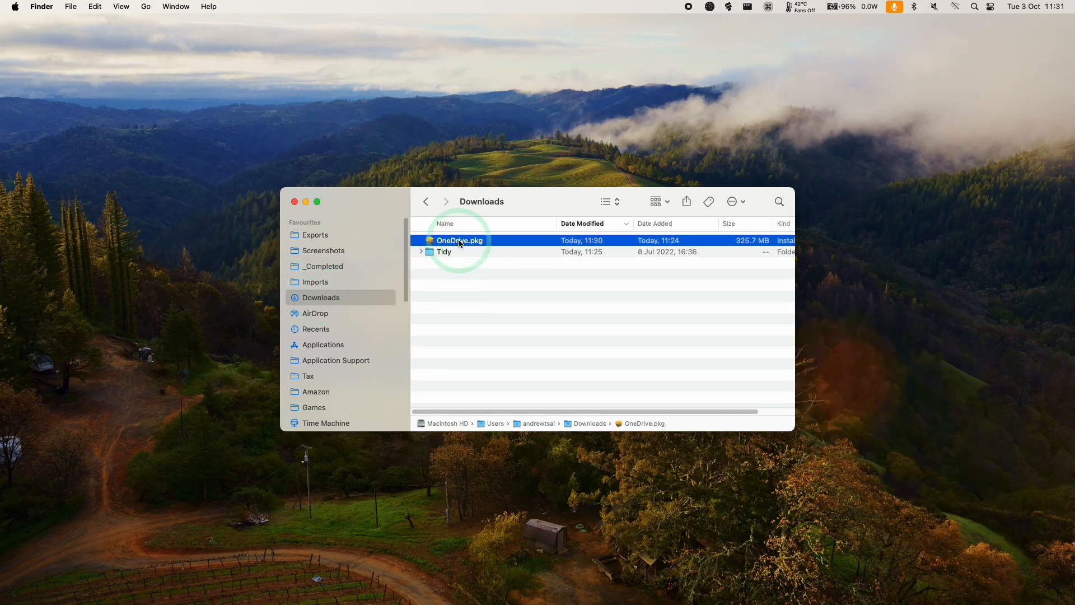
double_click(459, 240)
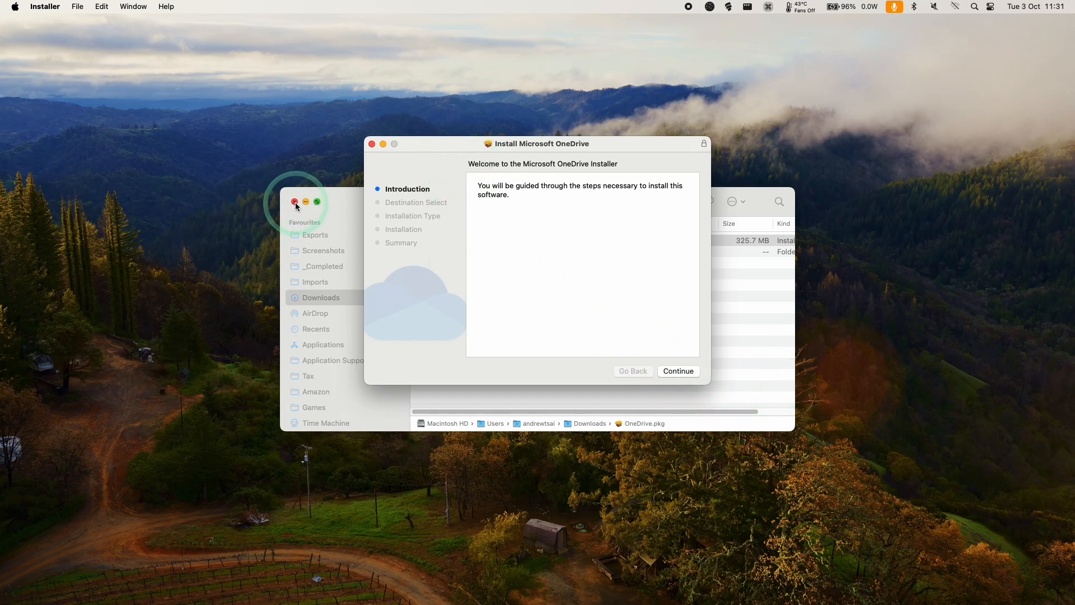
Install OneDrive for all users with the account password, then move the package to the Bin.
click(678, 371)
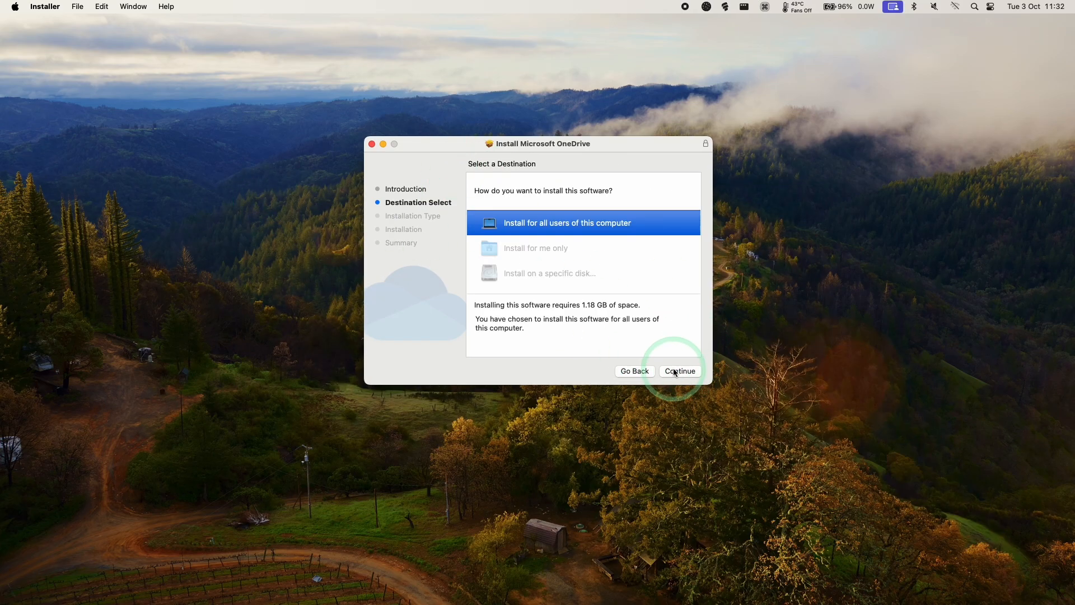
click(679, 370)
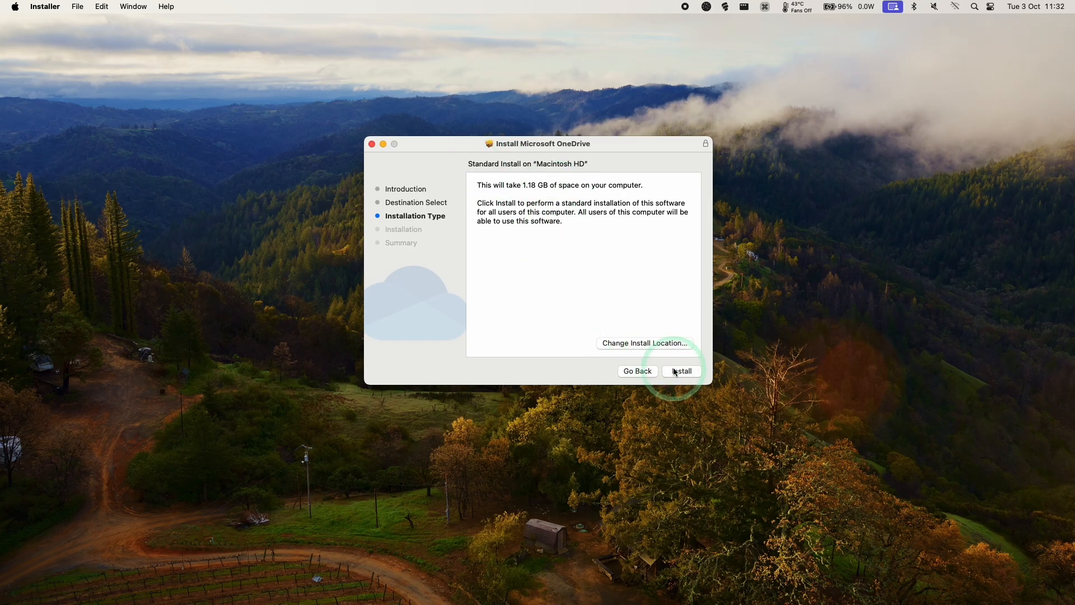
click(680, 371)
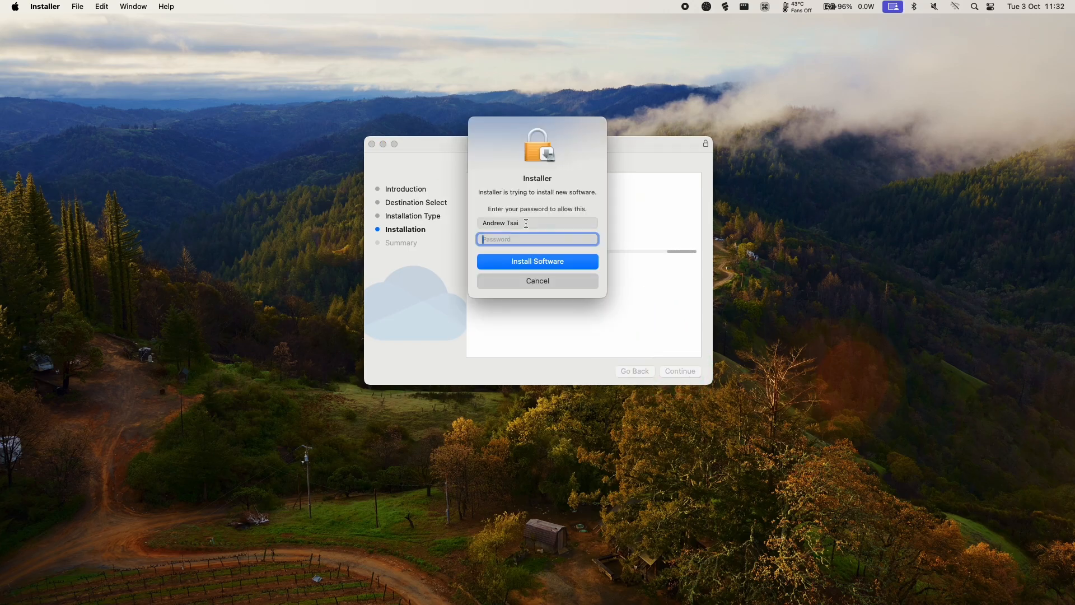
text(password)
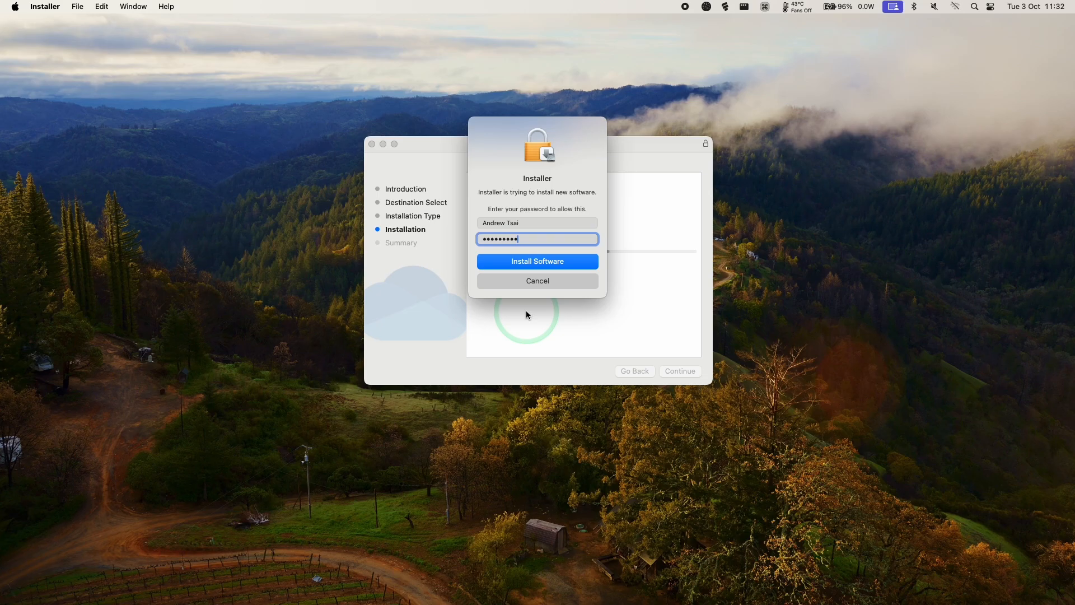
click(537, 261)
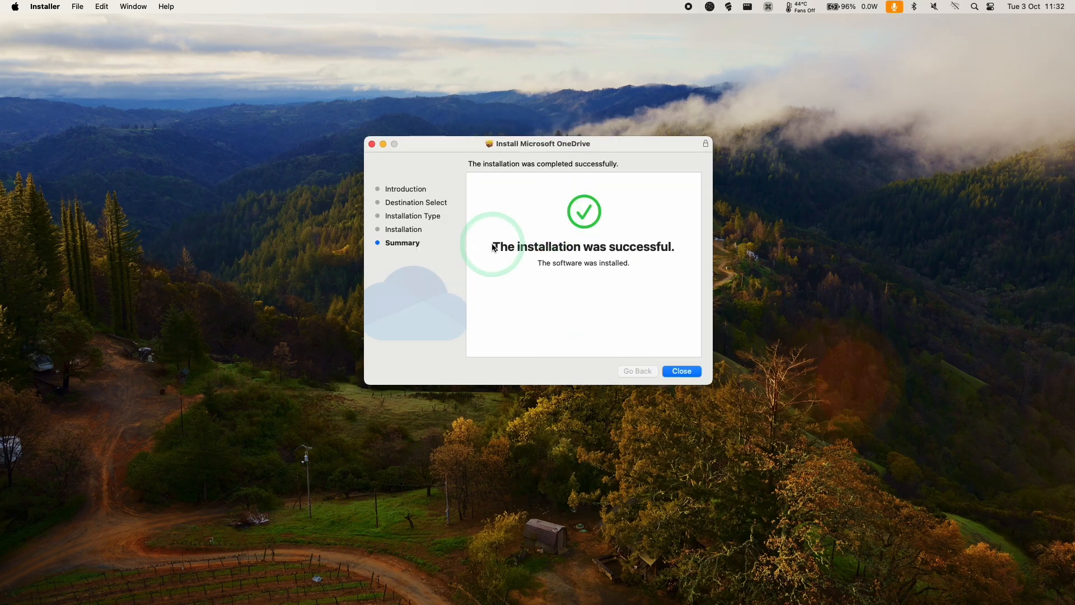
click(680, 371)
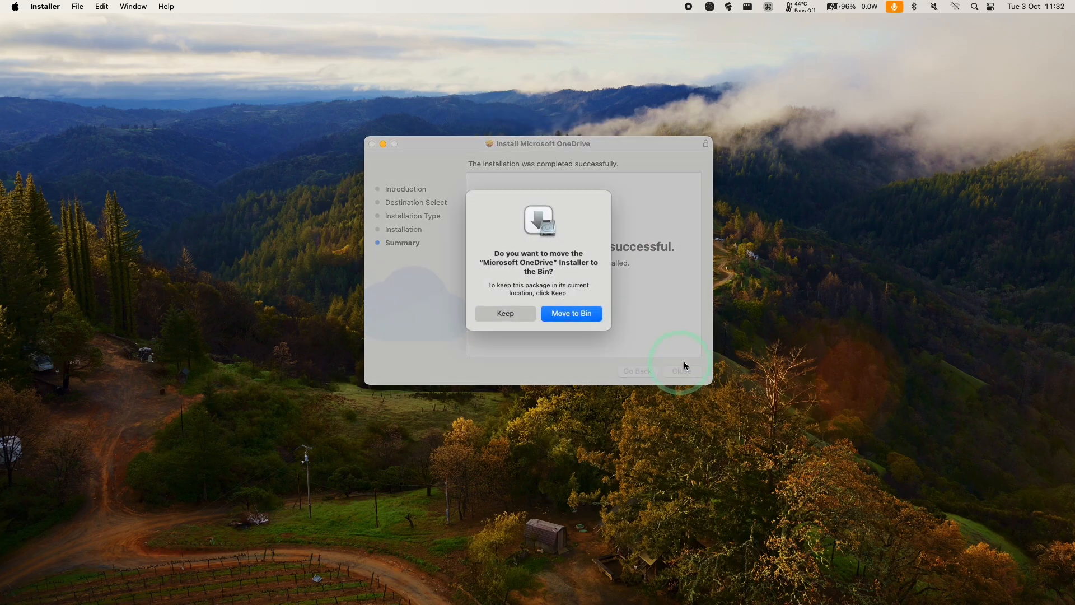
click(570, 314)
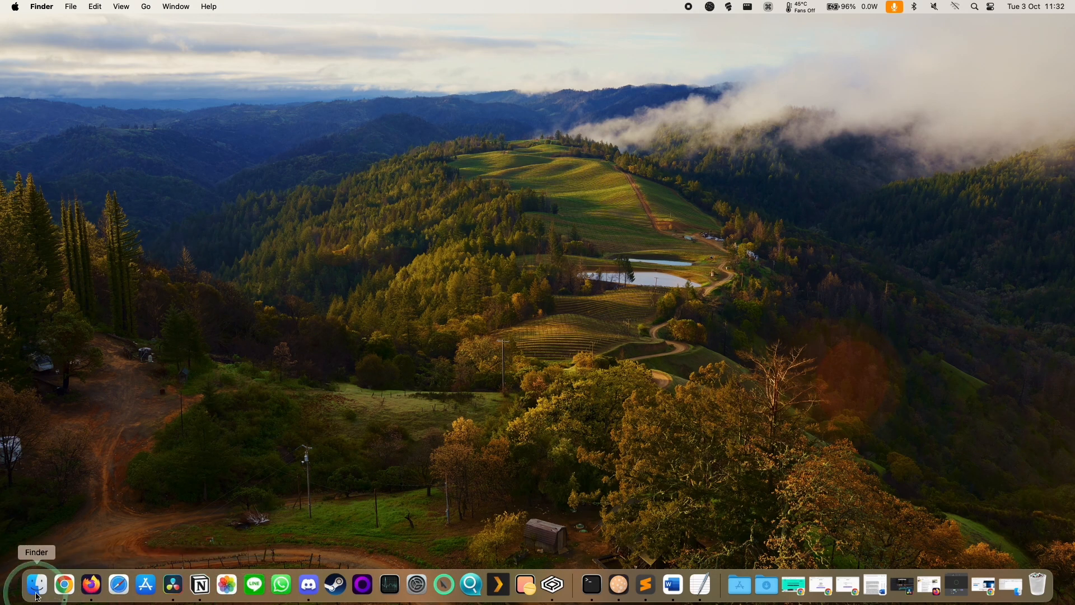
Launch OneDrive from Applications, dismissing the notifications alert, until the Set Up OneDrive window appears.
click(36, 584)
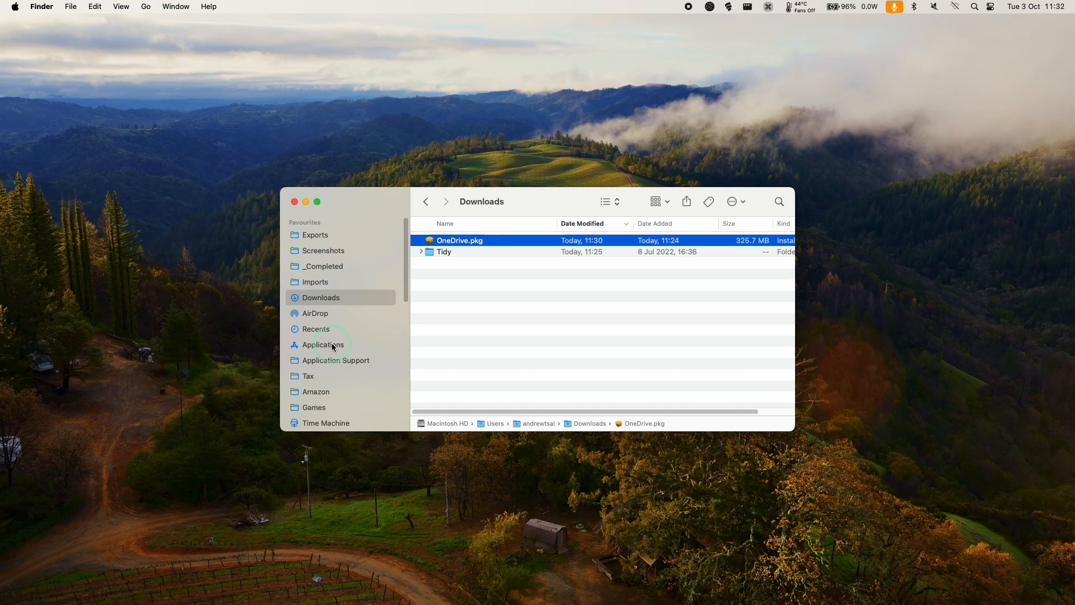
click(321, 345)
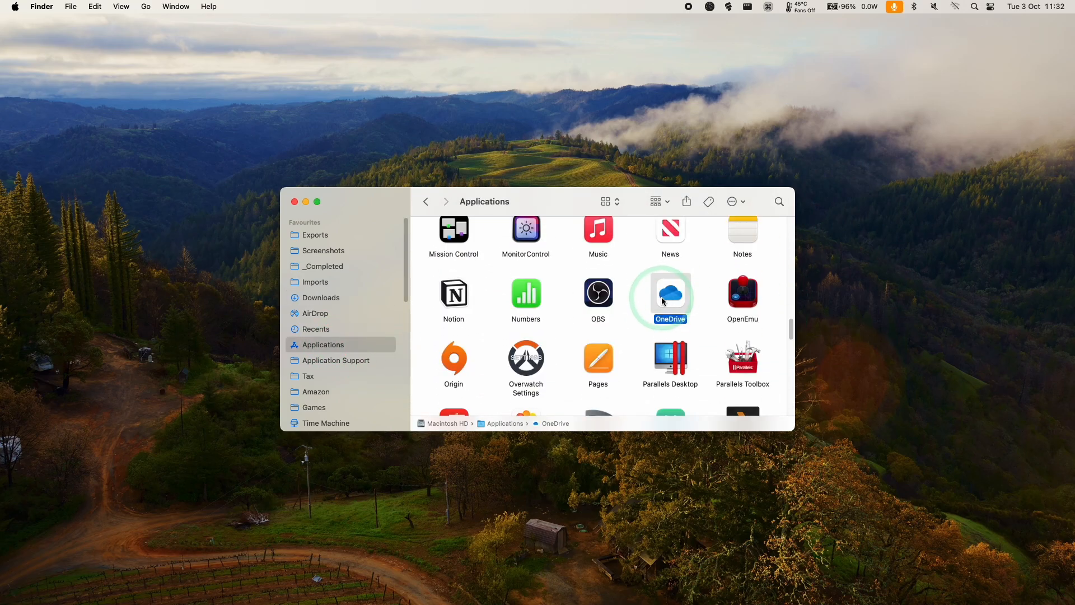
double_click(665, 295)
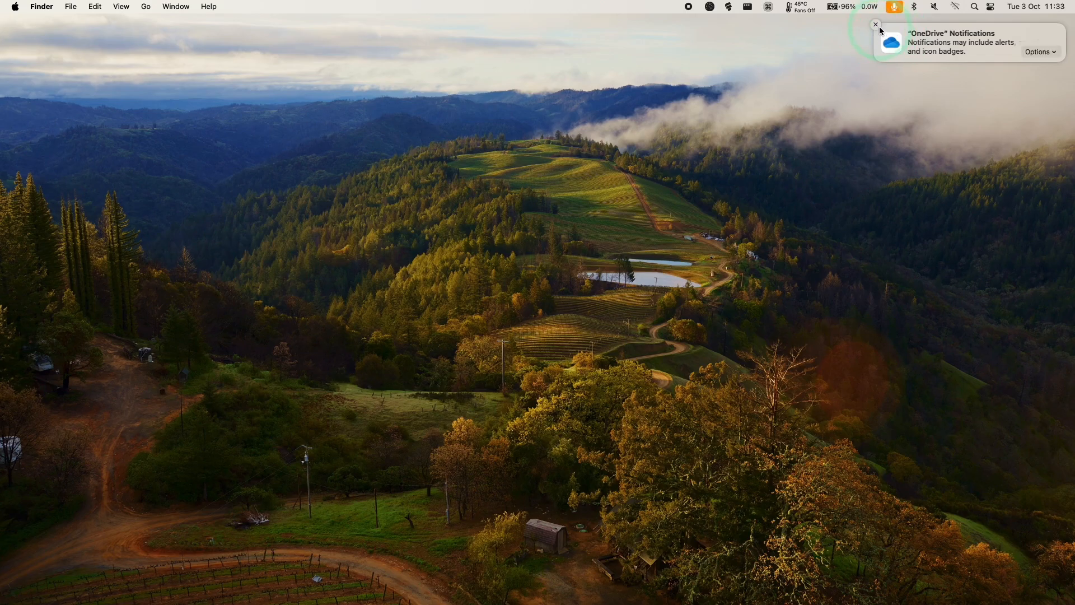
click(1040, 52)
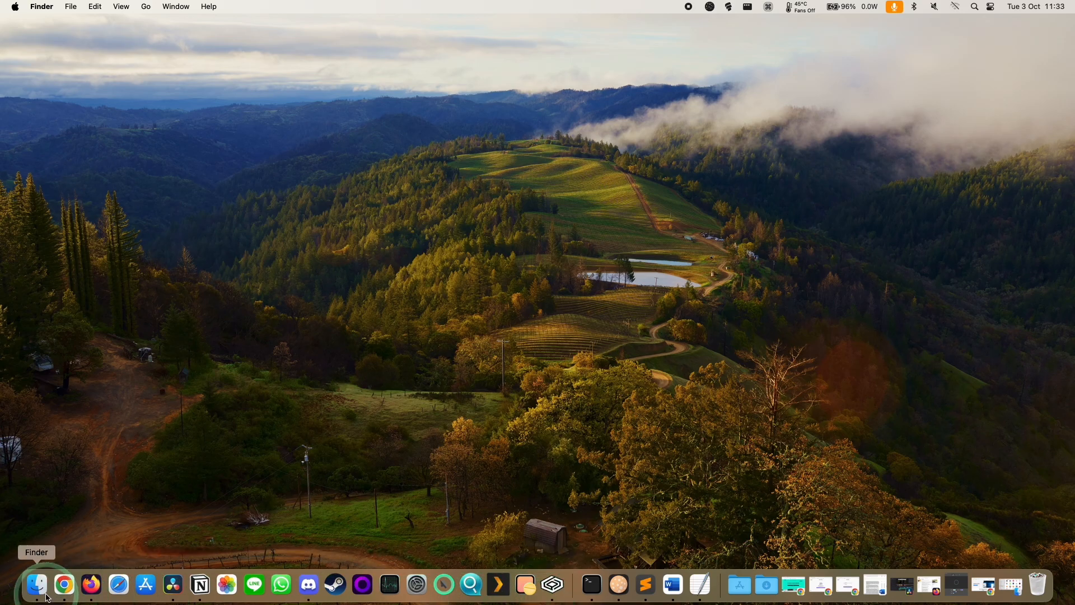
click(37, 584)
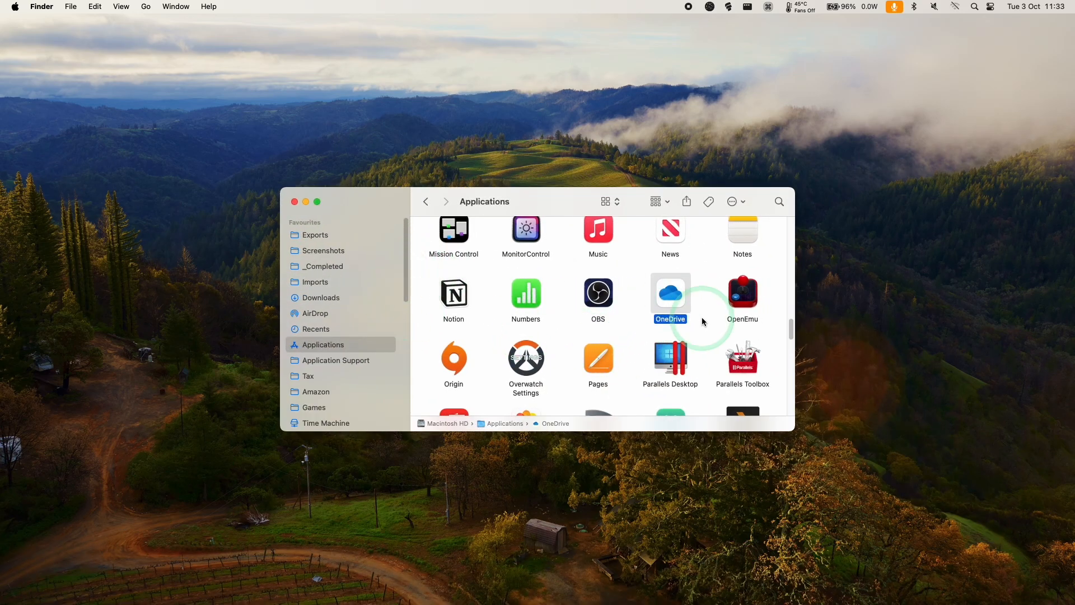
double_click(670, 291)
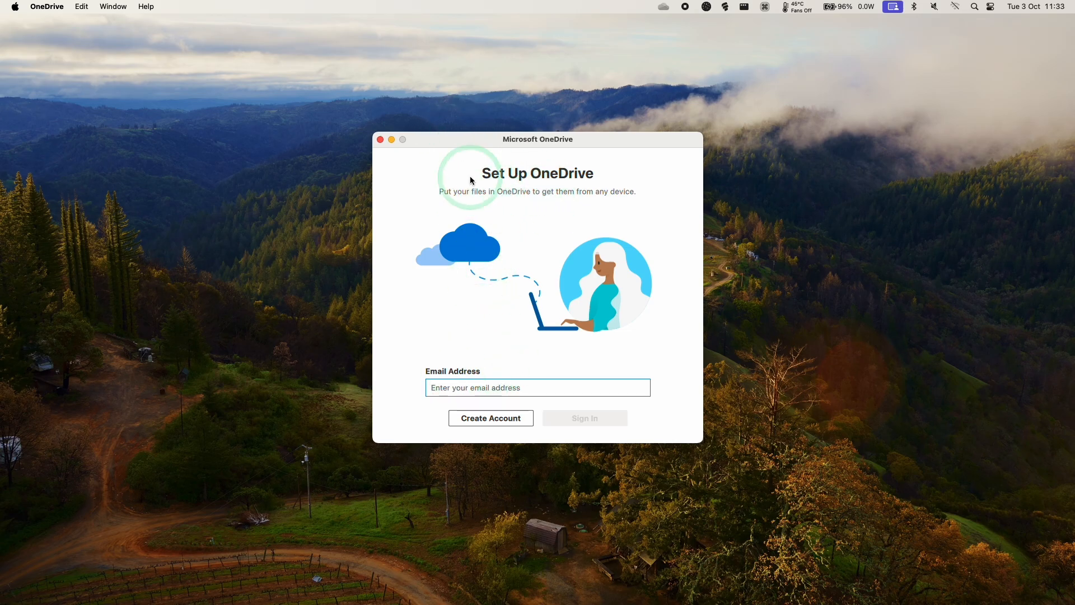
mouse_move(435, 374)
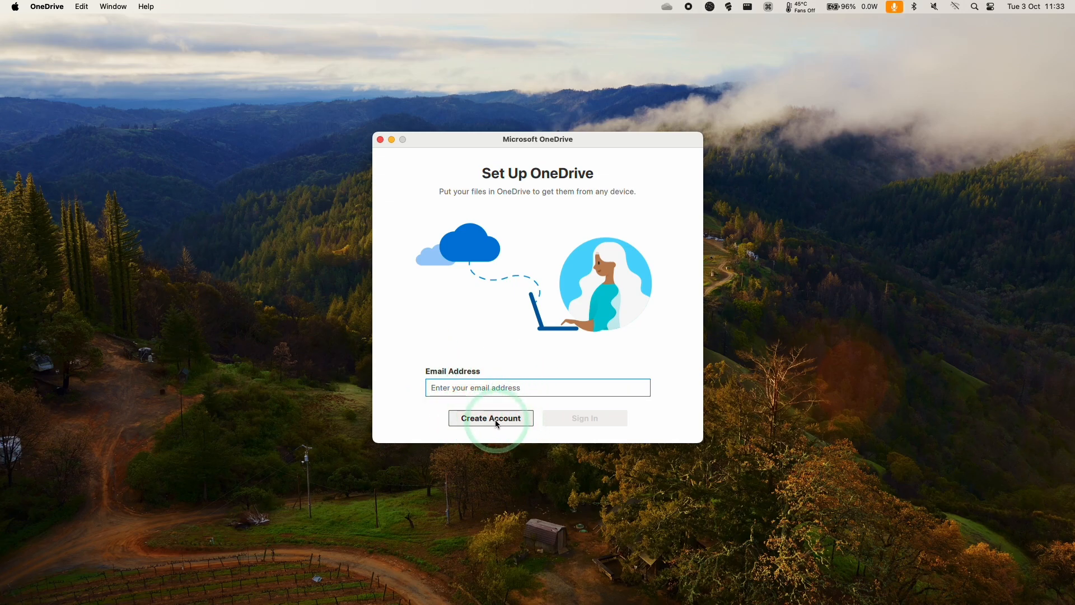
Sign in to OneDrive from the Set Up OneDrive screen.
click(537, 388)
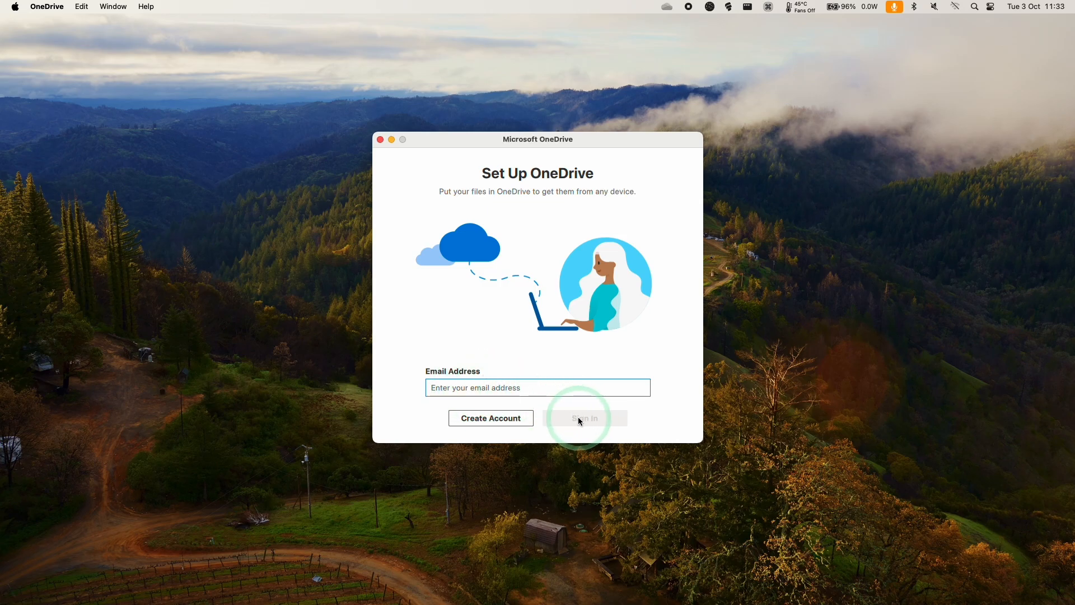
click(584, 418)
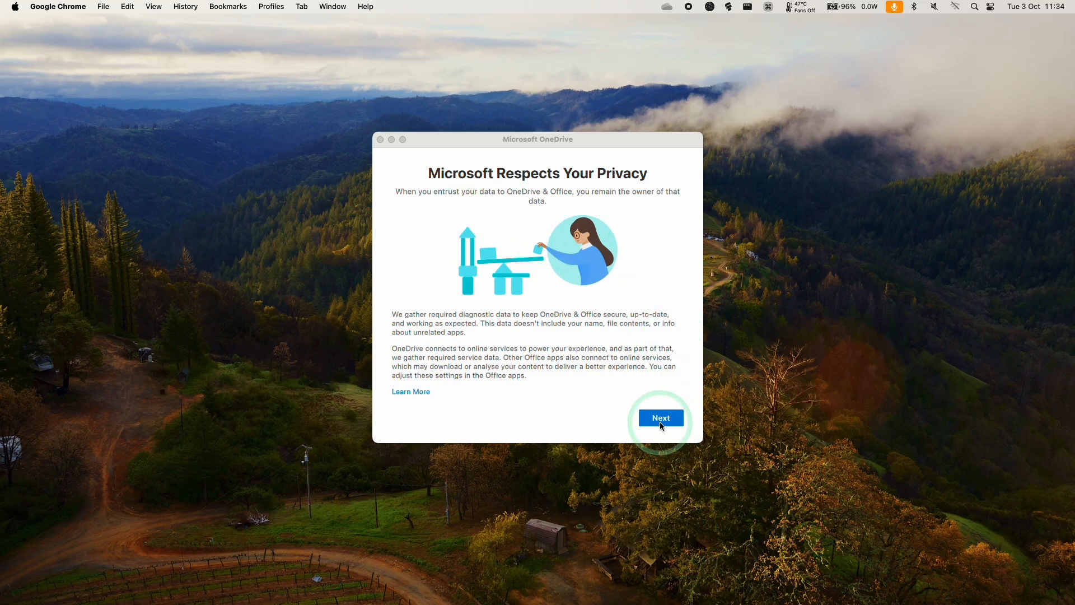
Accept not sending optional data and keep the default OneDrive folder location.
click(661, 418)
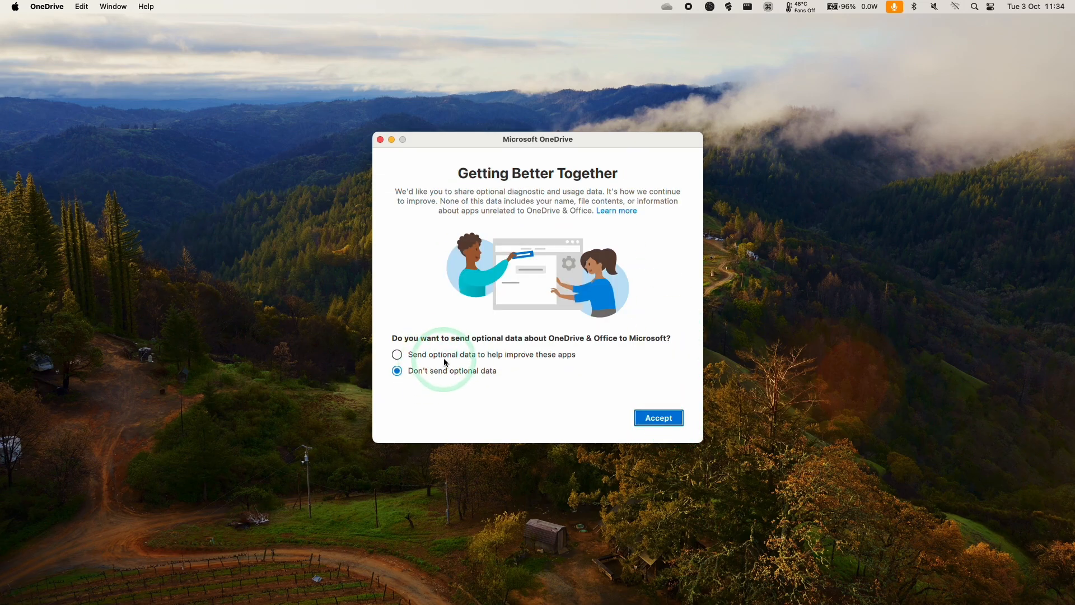
click(657, 418)
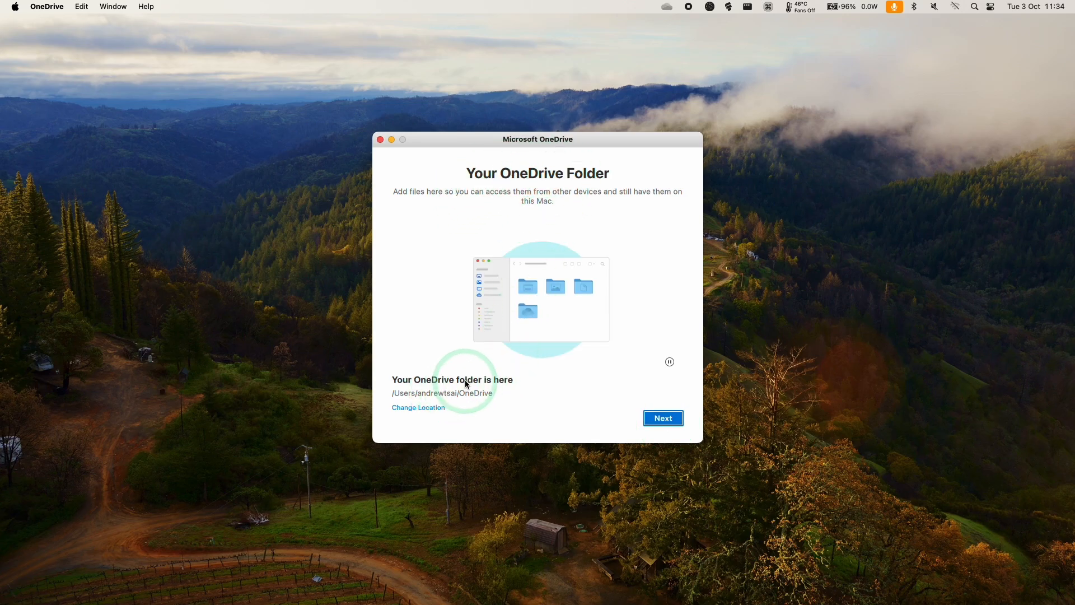
click(662, 418)
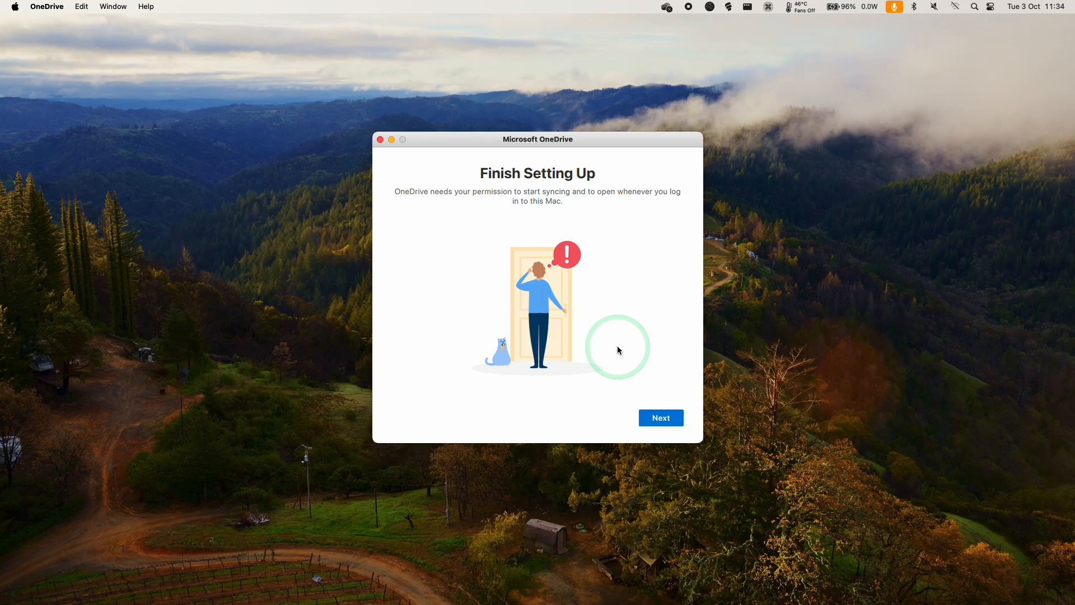
click(660, 418)
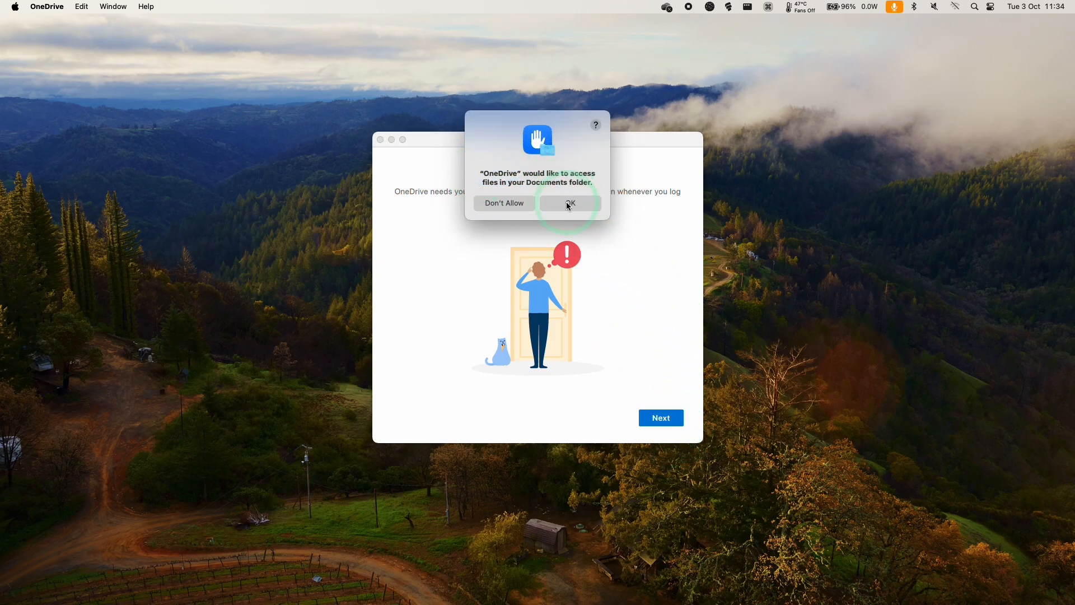
Allow Documents folder access, skip the mobile app, and open the synced OneDrive folder.
click(569, 202)
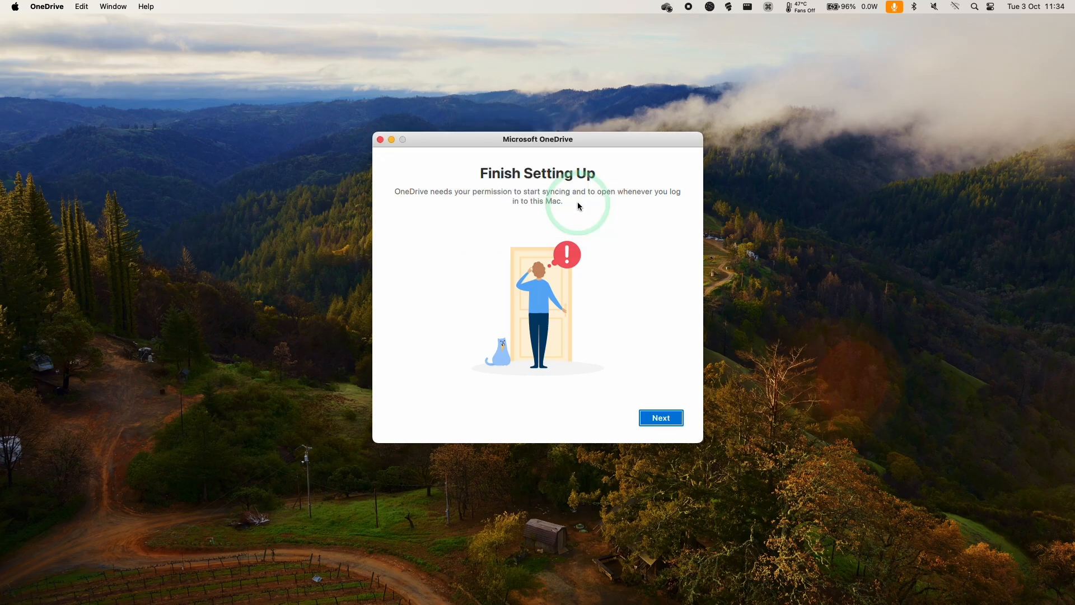
click(660, 418)
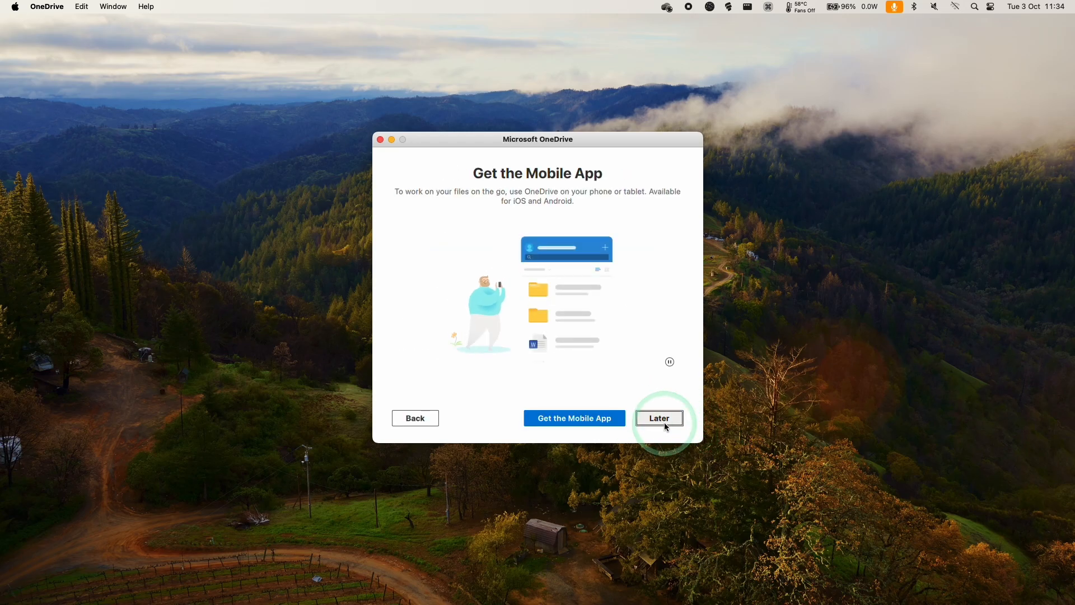
click(658, 418)
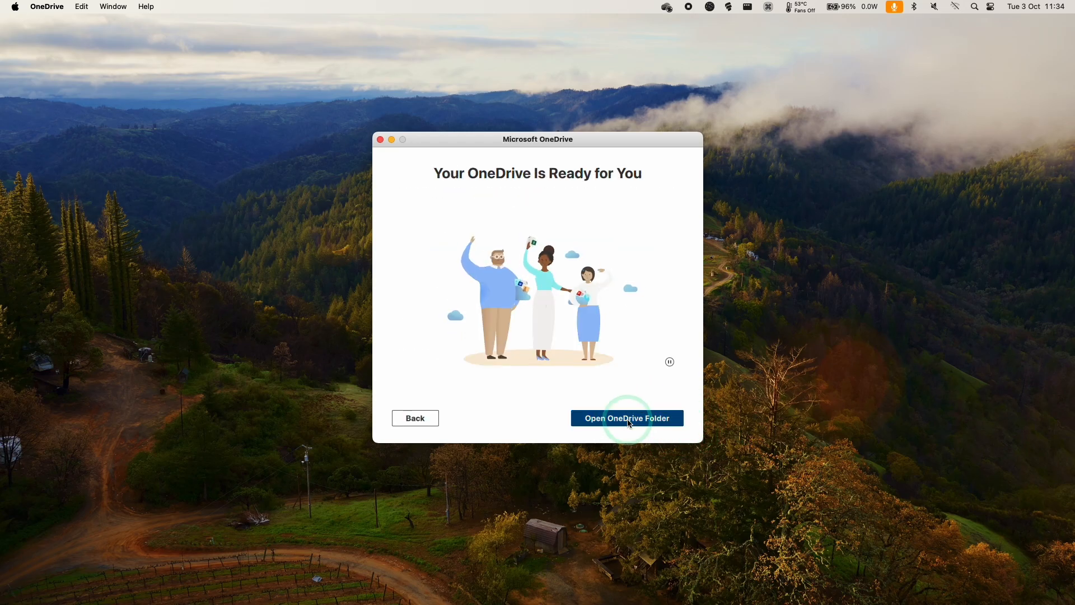
click(625, 418)
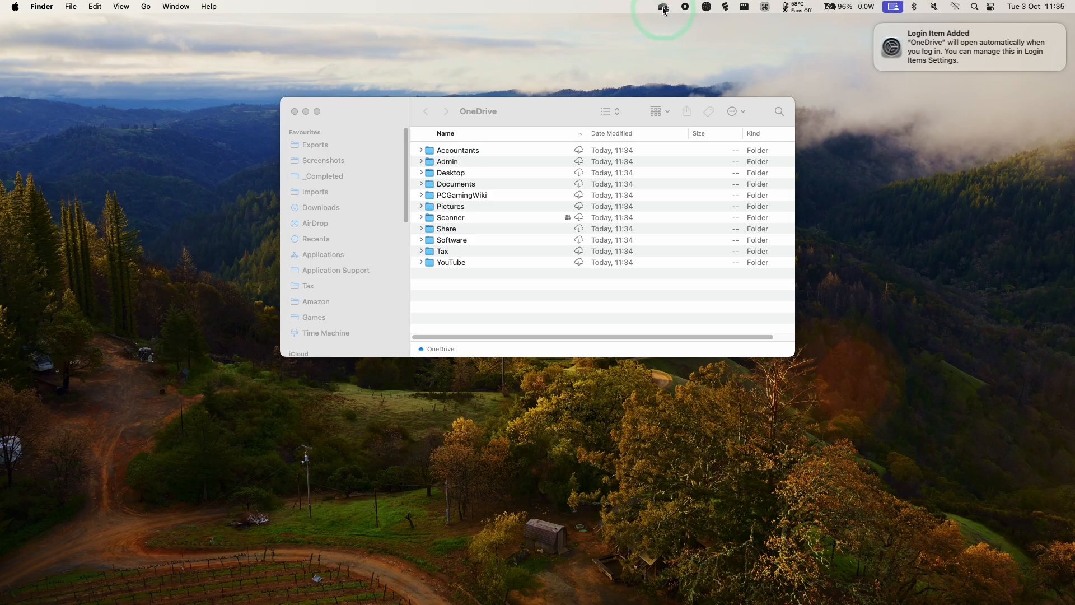
Open Preferences from the OneDrive menu bar icon's activity panel.
click(661, 6)
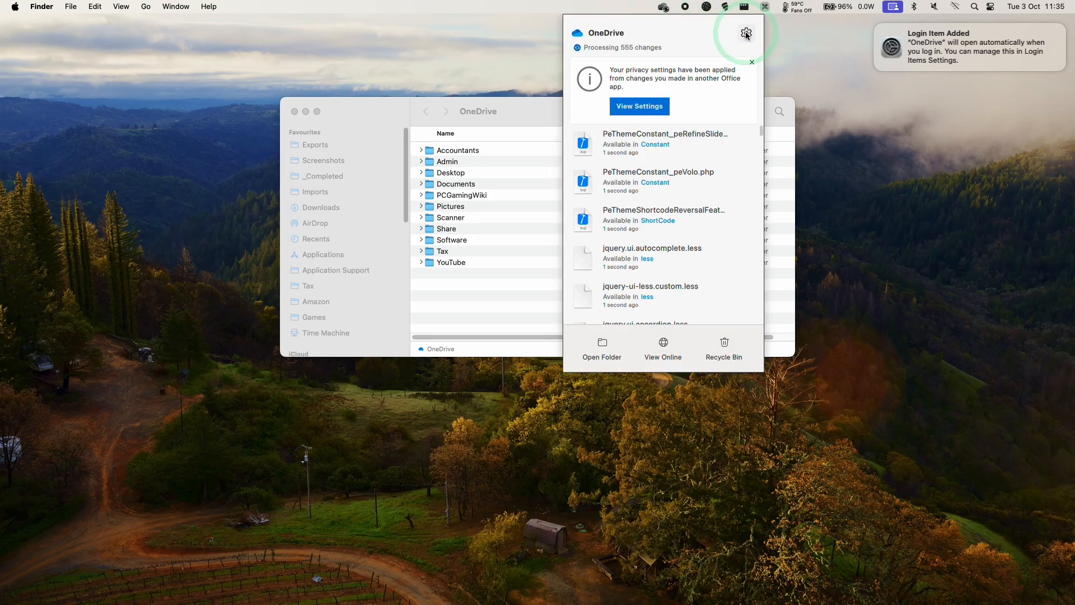
click(746, 33)
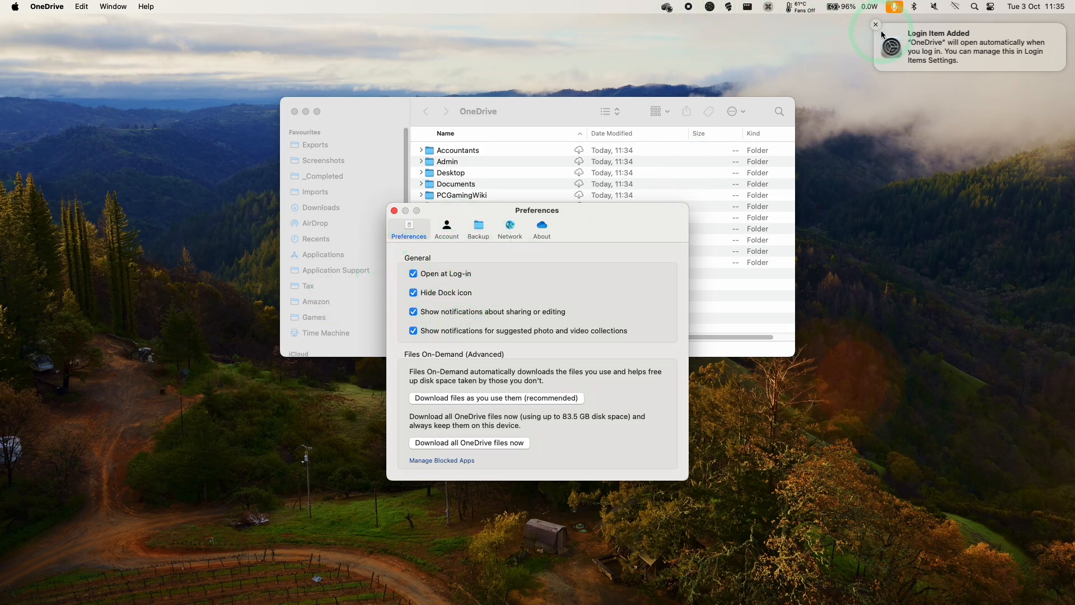
View the Account, Backup and About sections of OneDrive Preferences.
click(446, 226)
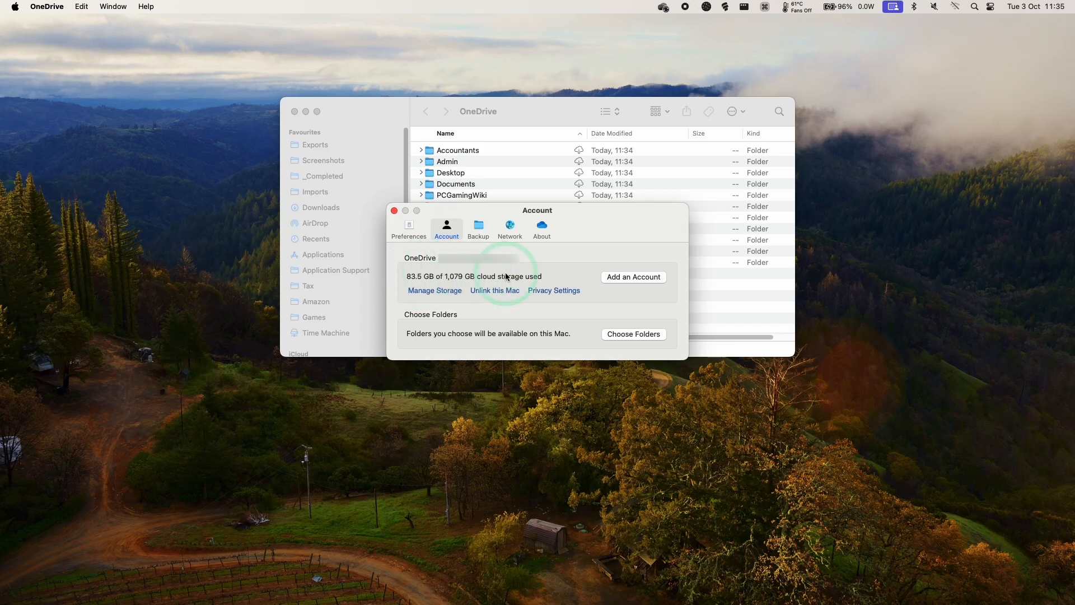
click(478, 226)
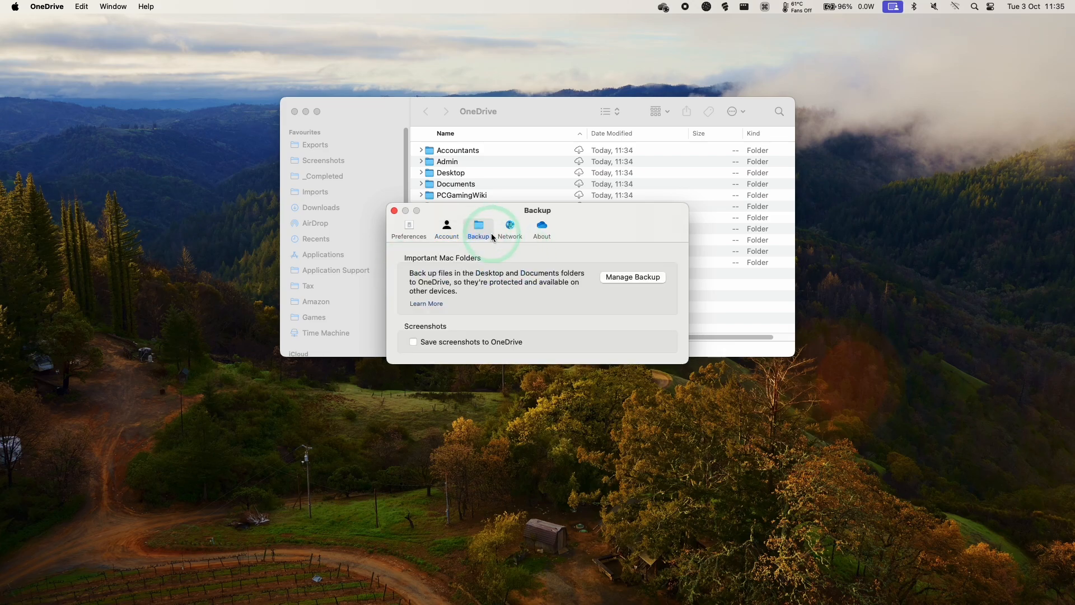
click(541, 229)
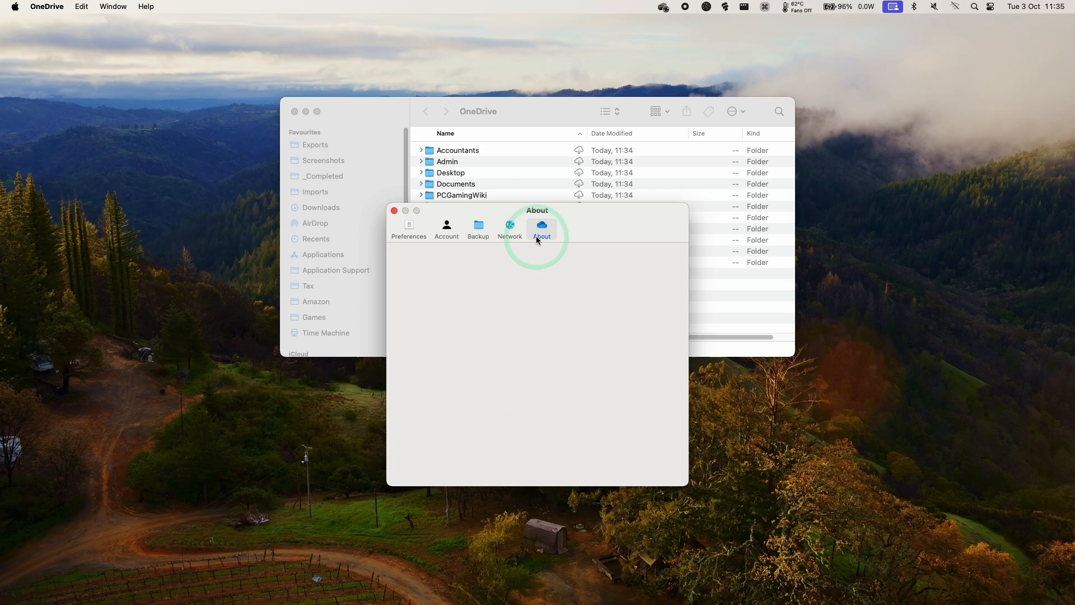
click(541, 228)
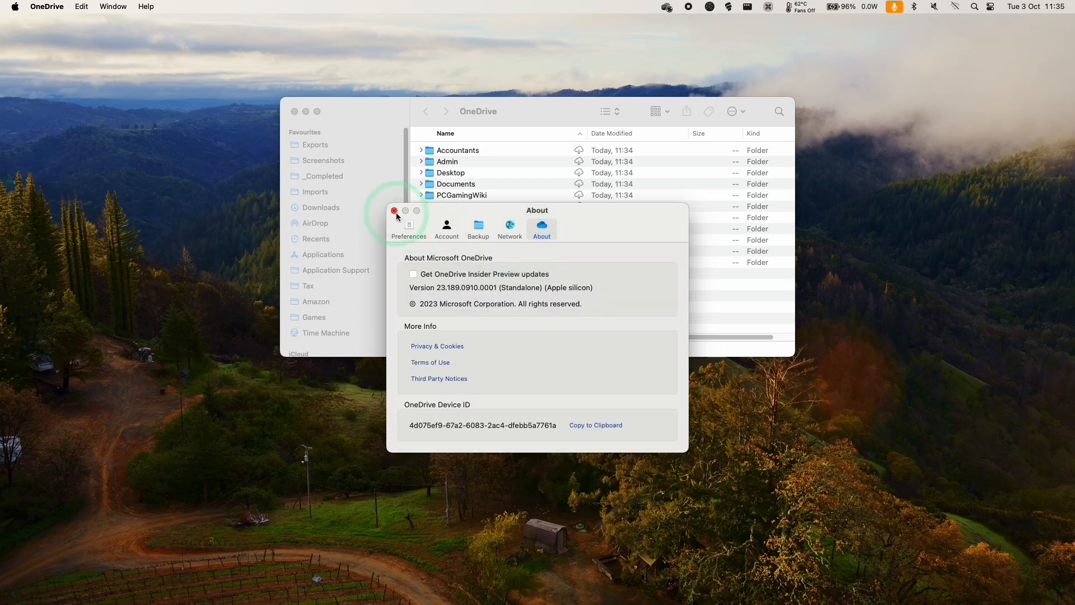